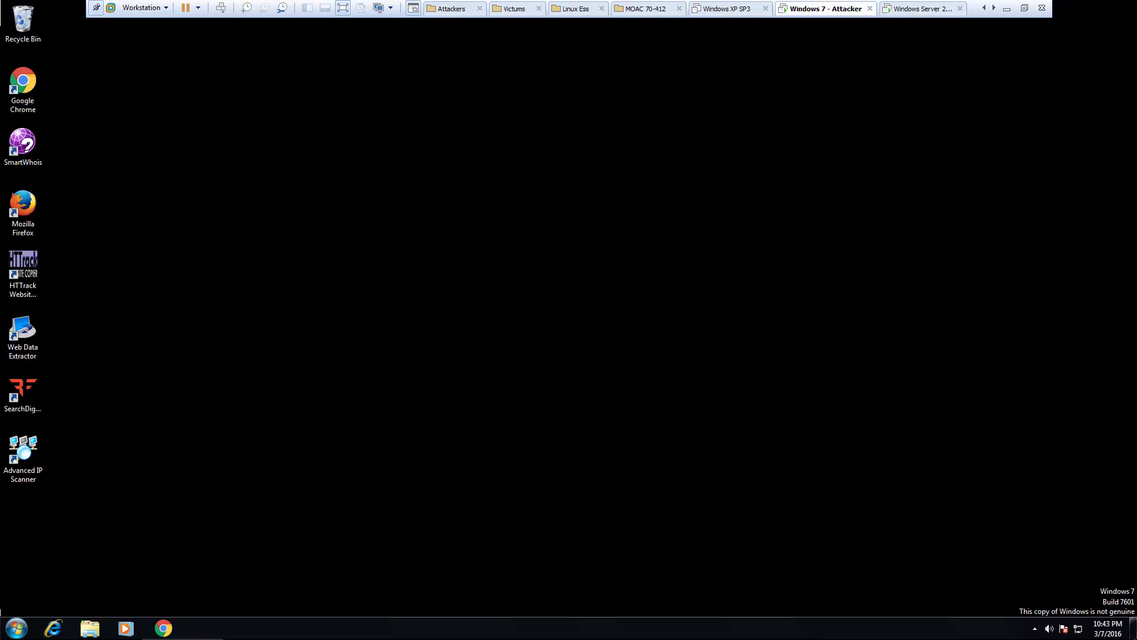
mouse_move(326, 416)
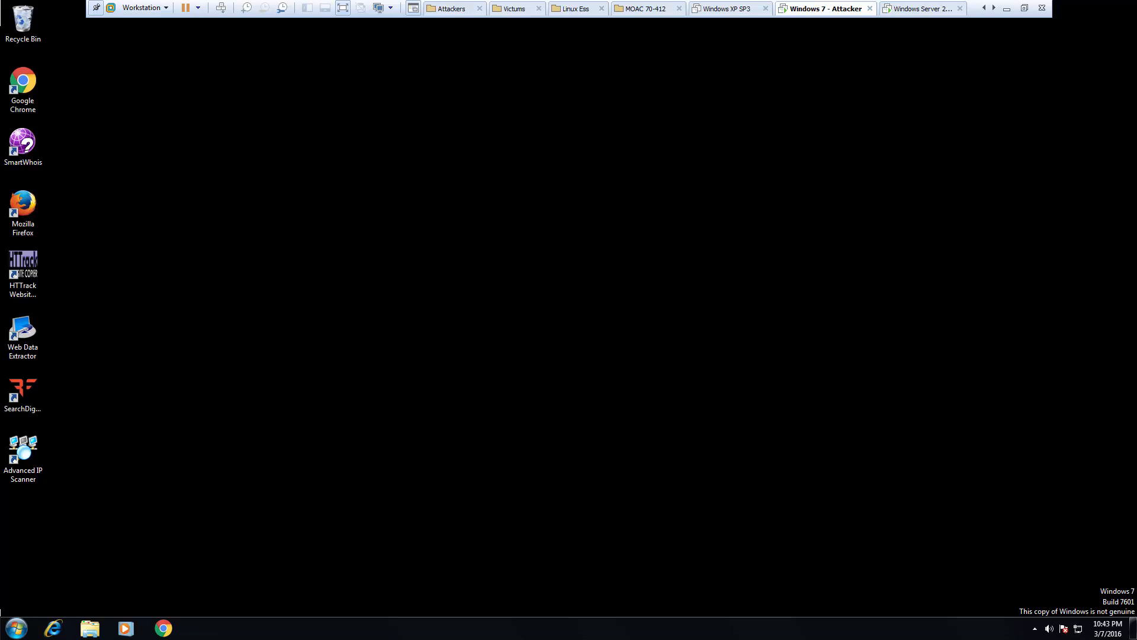
mouse_move(255, 333)
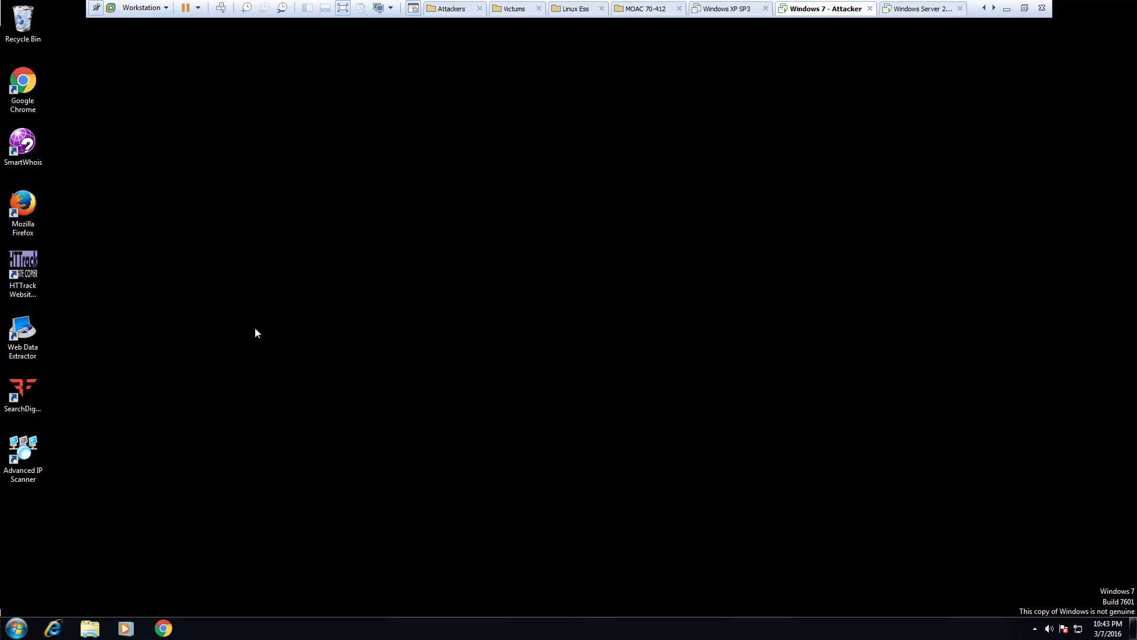
mouse_move(120, 548)
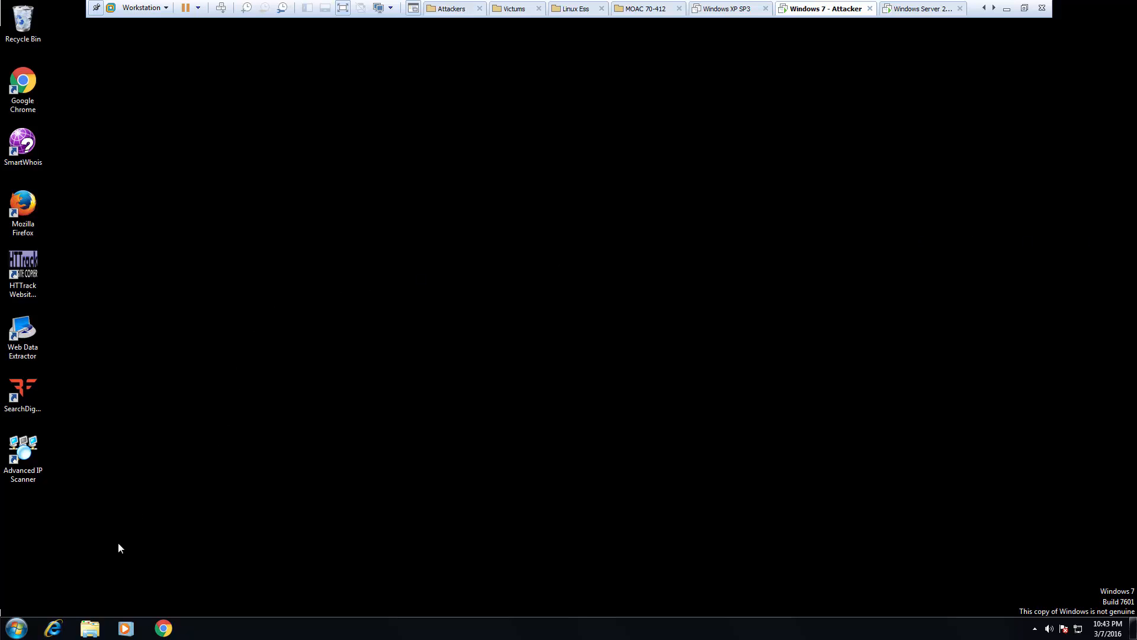
- Browse in Windows Explorer to the CurrPorts folder under Scanning Tools on the CEH Tools drive
left_click(89, 628)
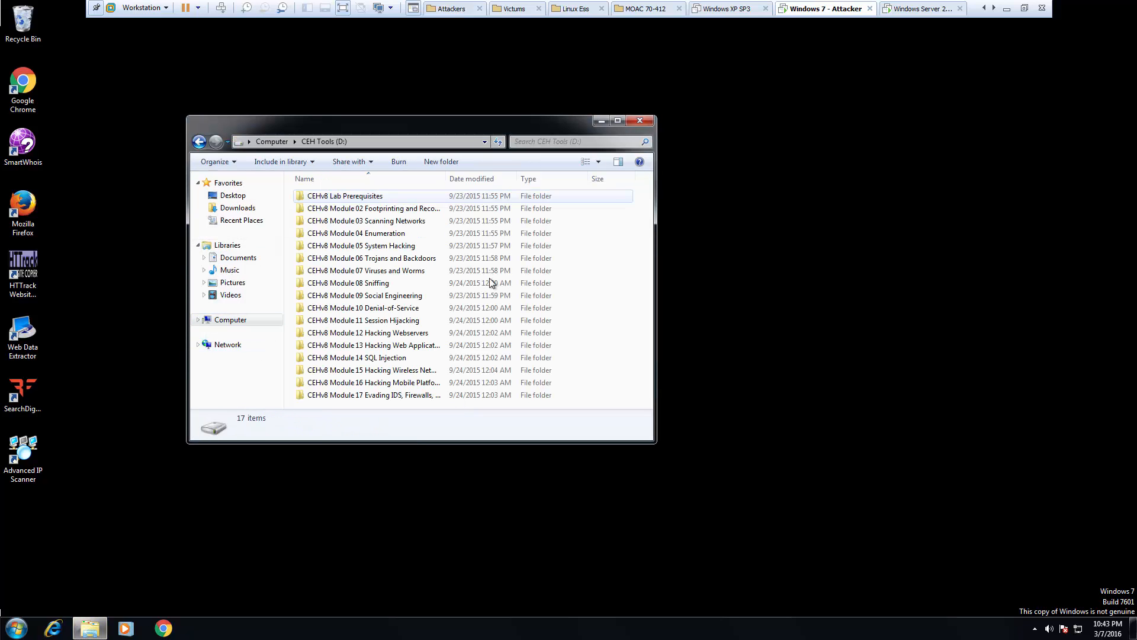
double_click(368, 221)
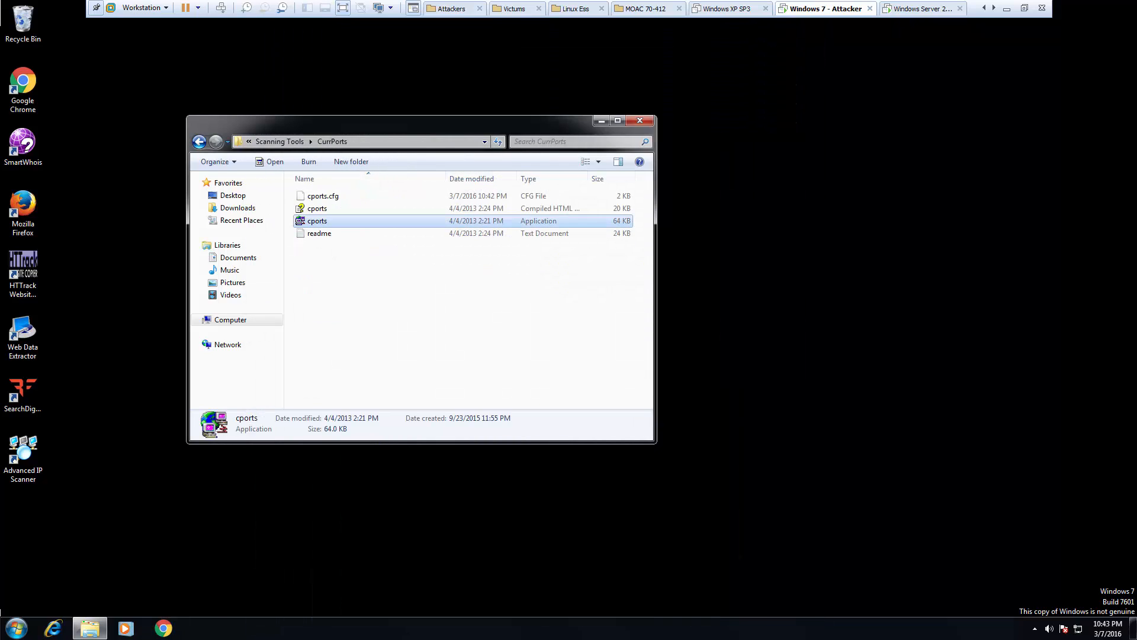
- Launch cports.exe and load google in Chrome so CurrPorts lists 66 TCP/UDP ports and connections
double_click(316, 221)
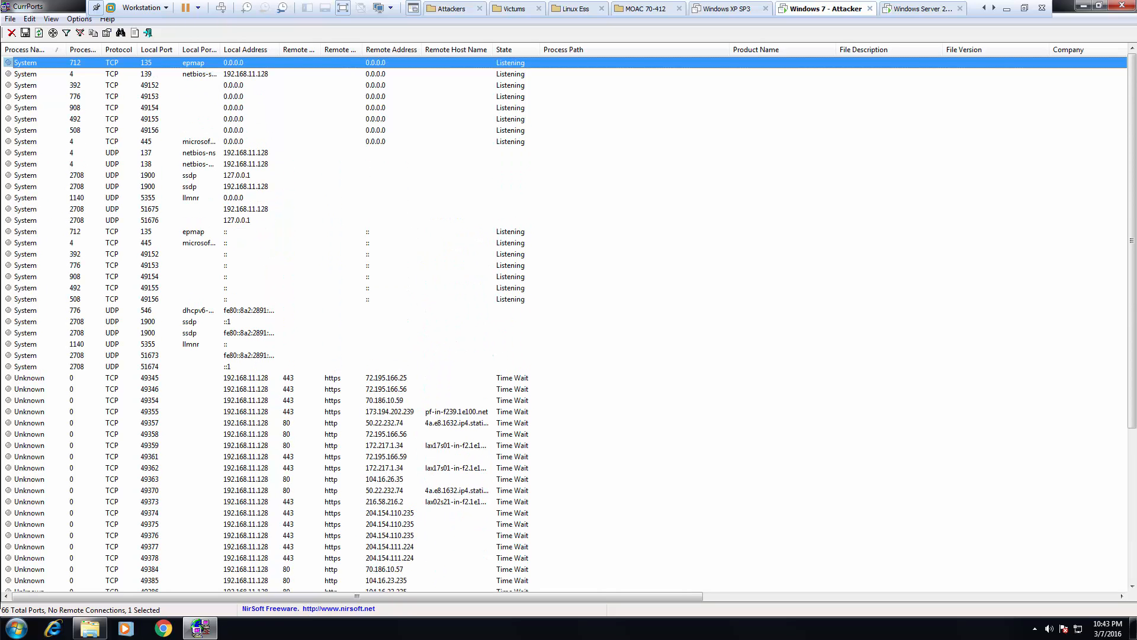
left_click(162, 626)
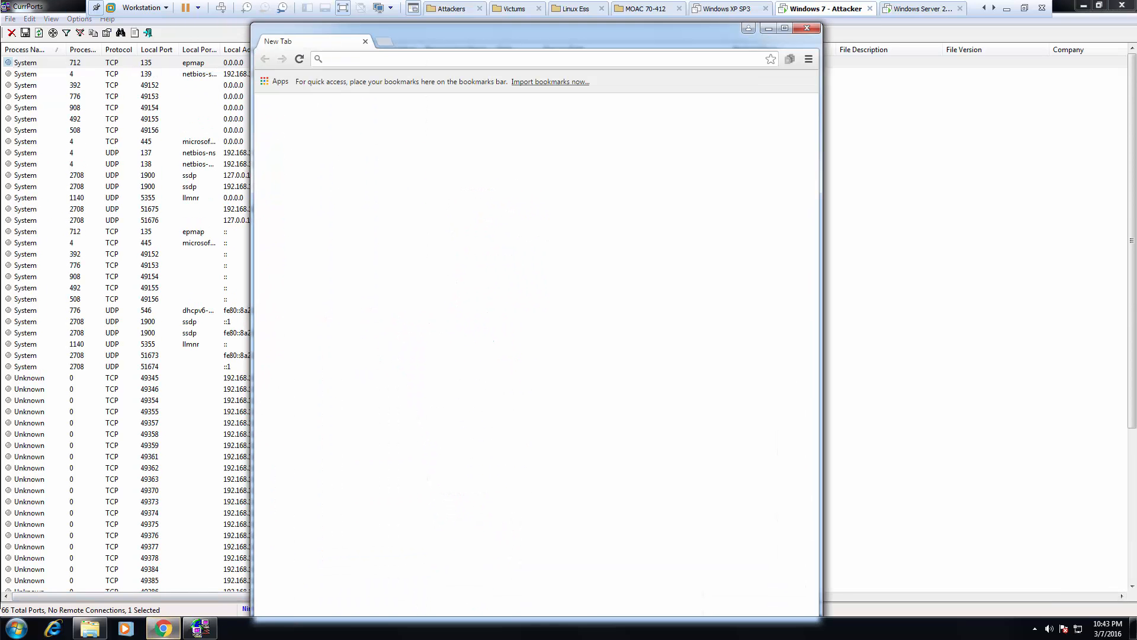
type("google")
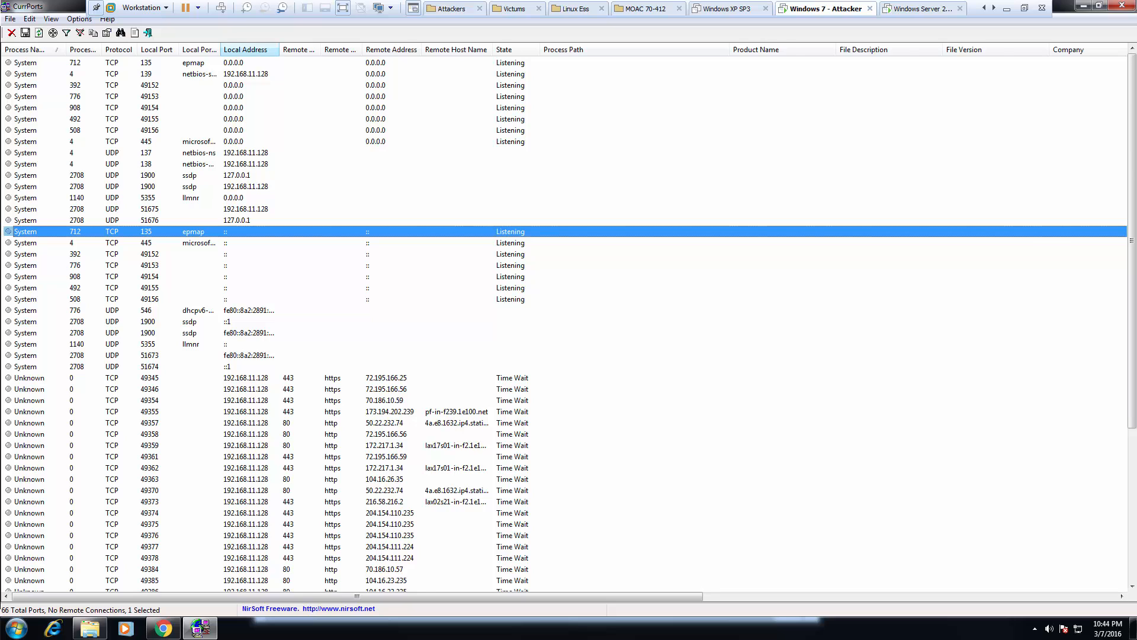
scroll("down", 3)
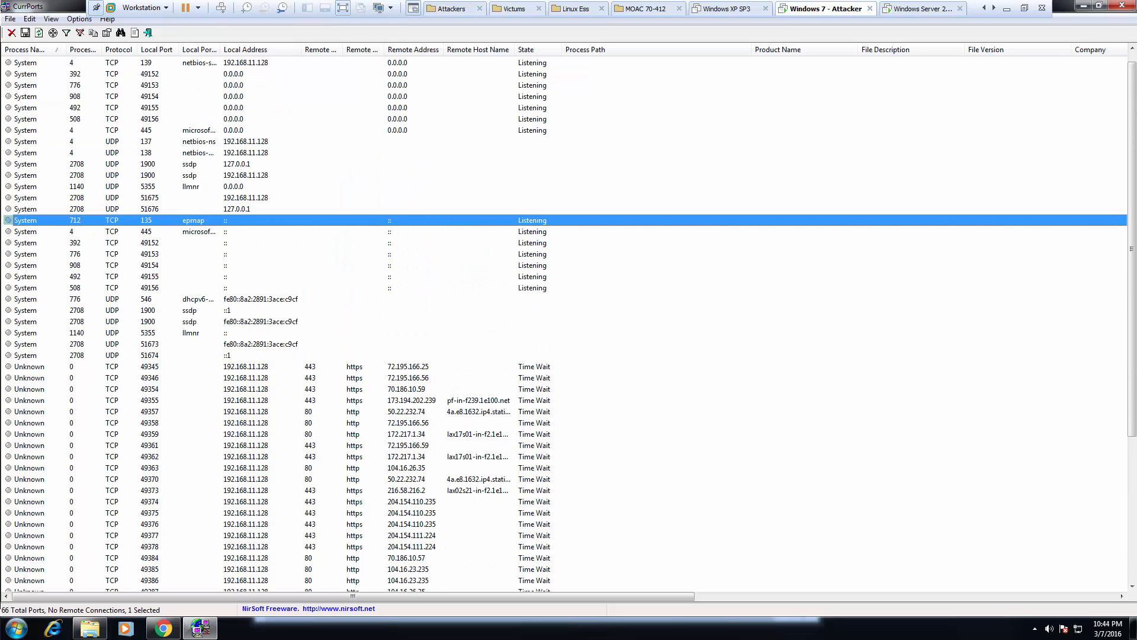
scroll("down", 3)
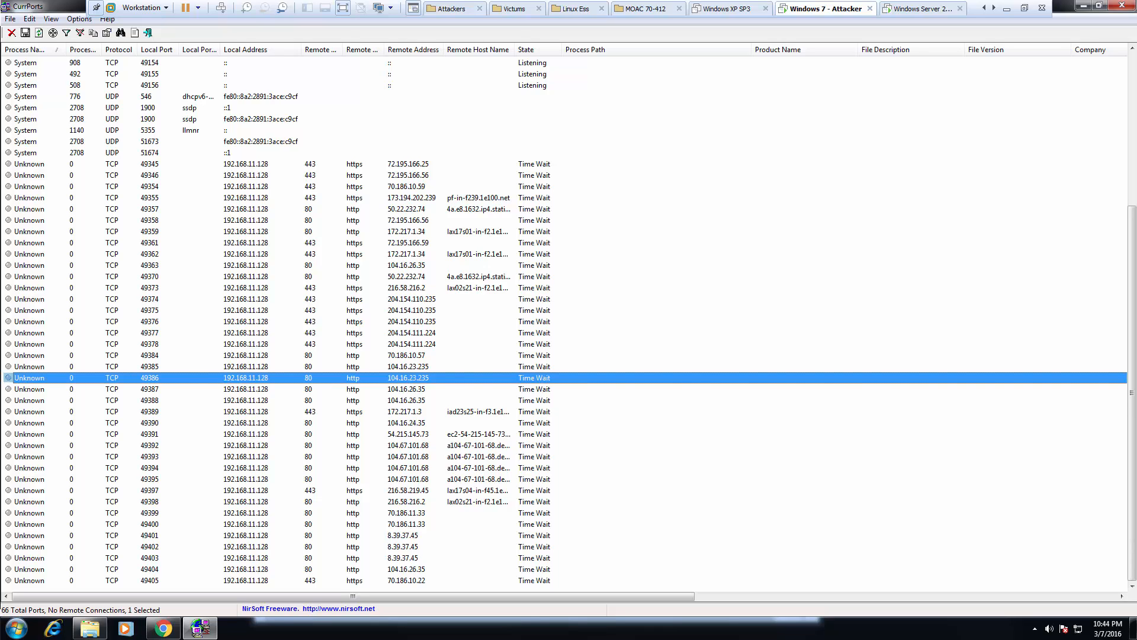
- Run nslookup google.com in Command Prompt, resolving it to 72.195.166.x addresses
left_click(15, 626)
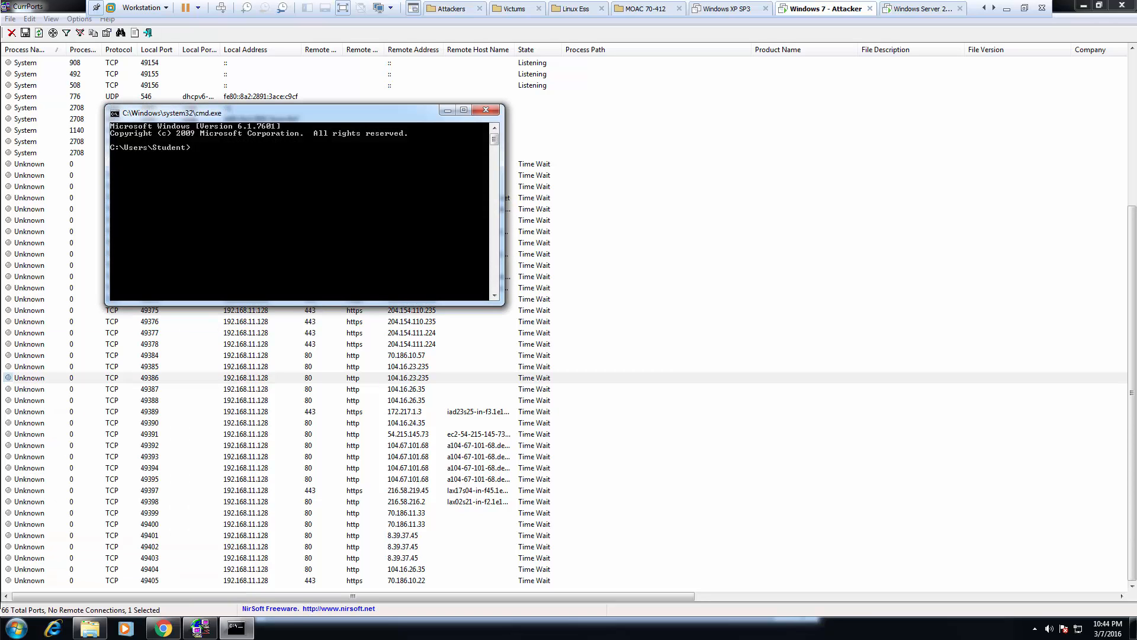
type("nslookup")
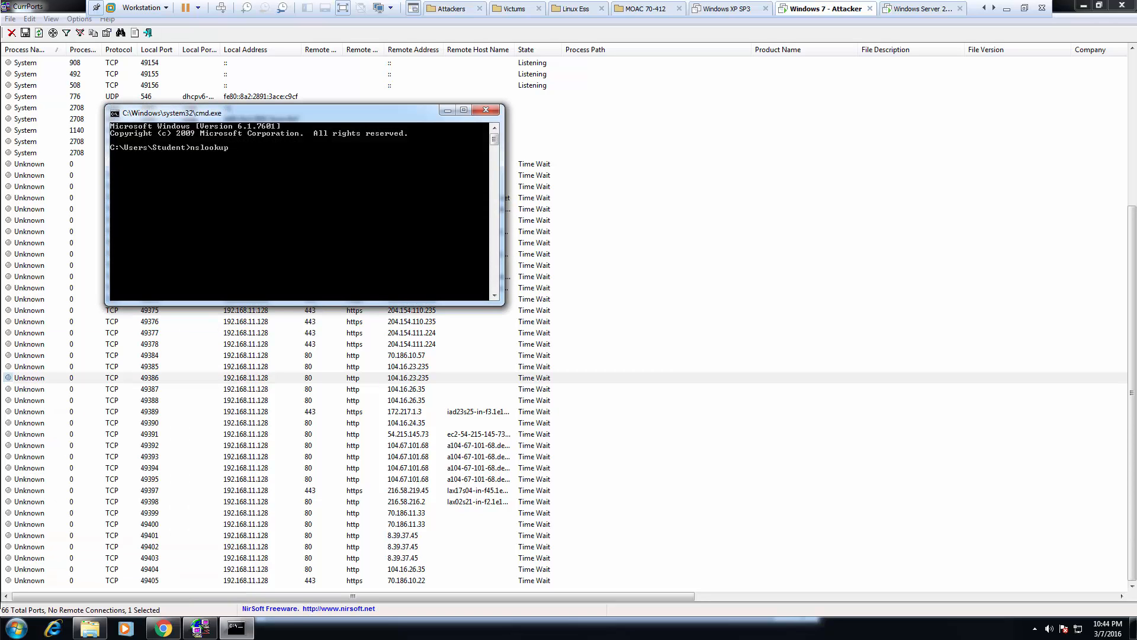
type("google.com")
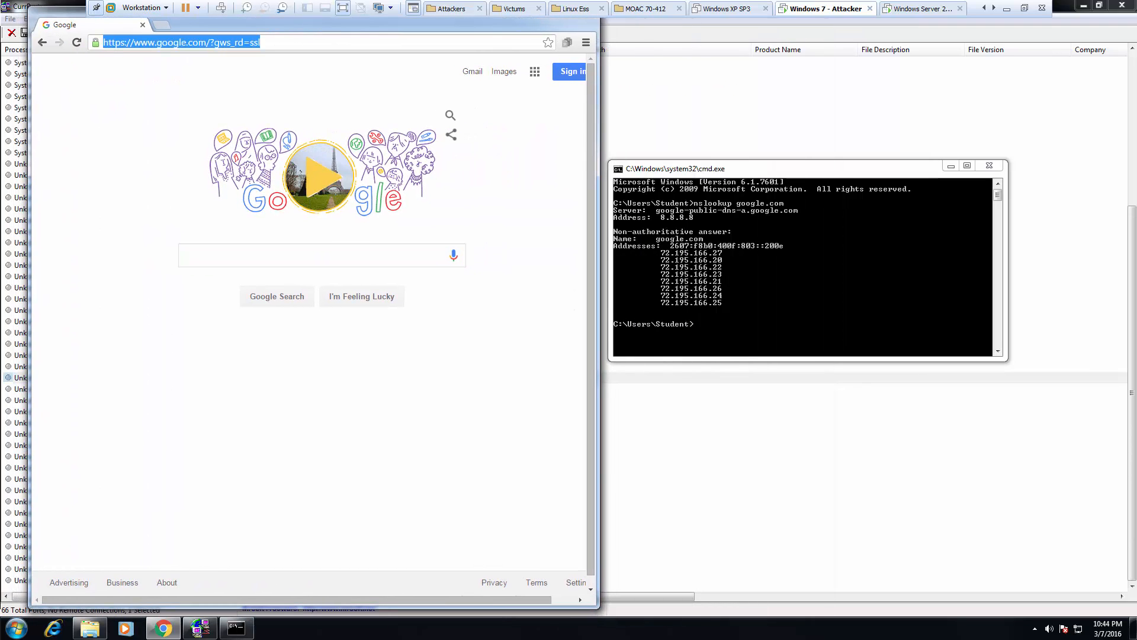
- Enter 72.195. to find Google's connections, with CurrPorts ordered by remote address
type("72.")
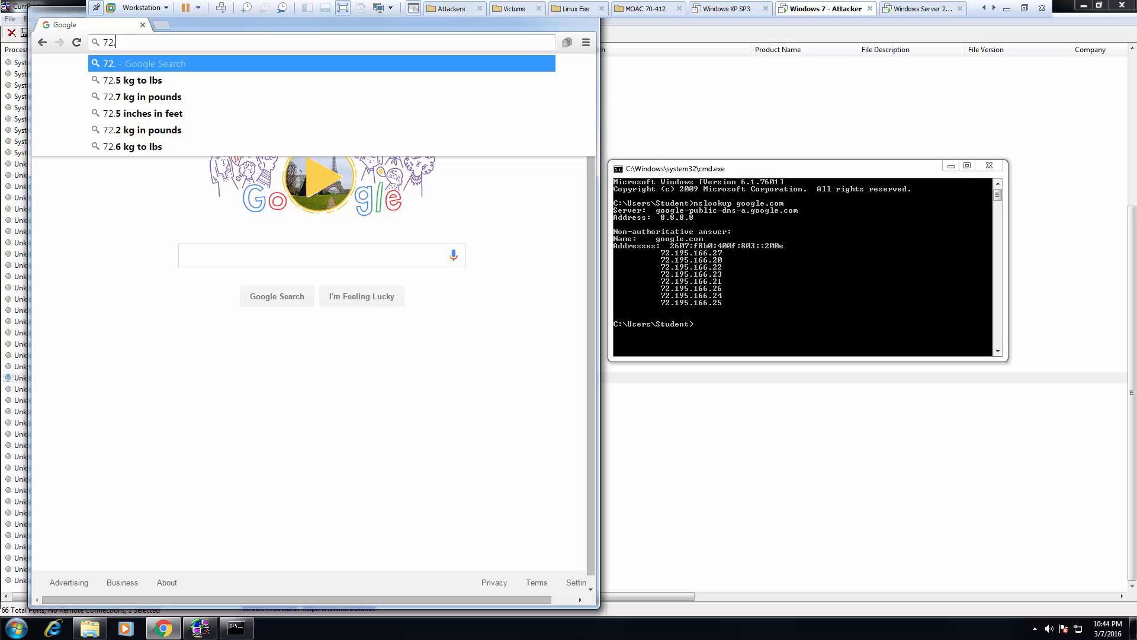
type("195.")
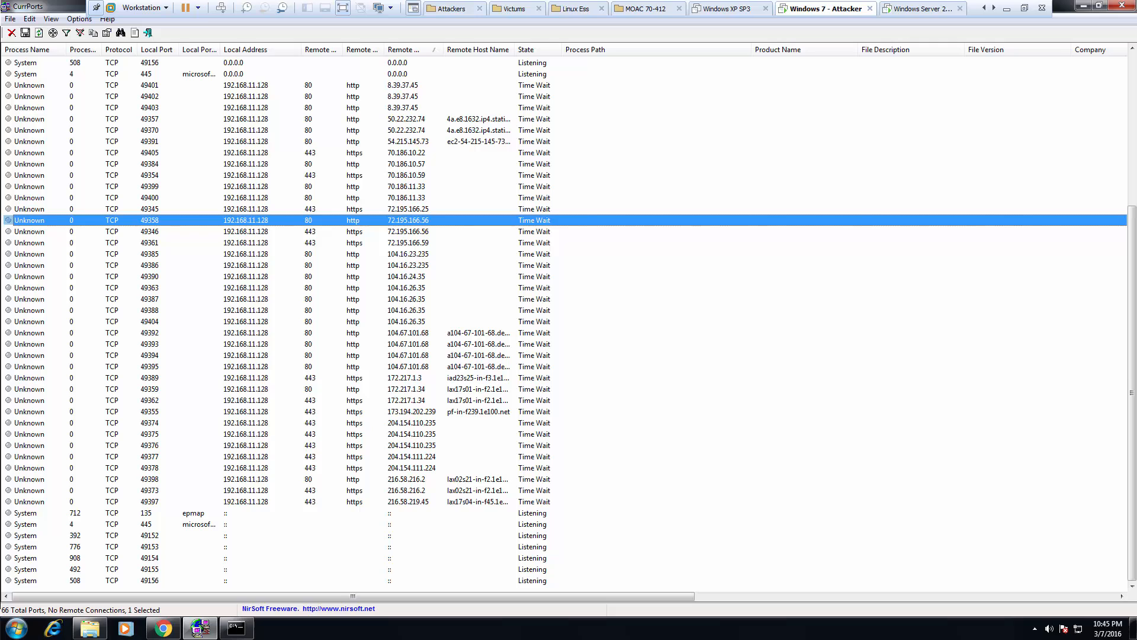
- Select the HTTPS Time Wait connection to 72.195.166.56 among the 72.195.166.x rows
left_click(291, 231)
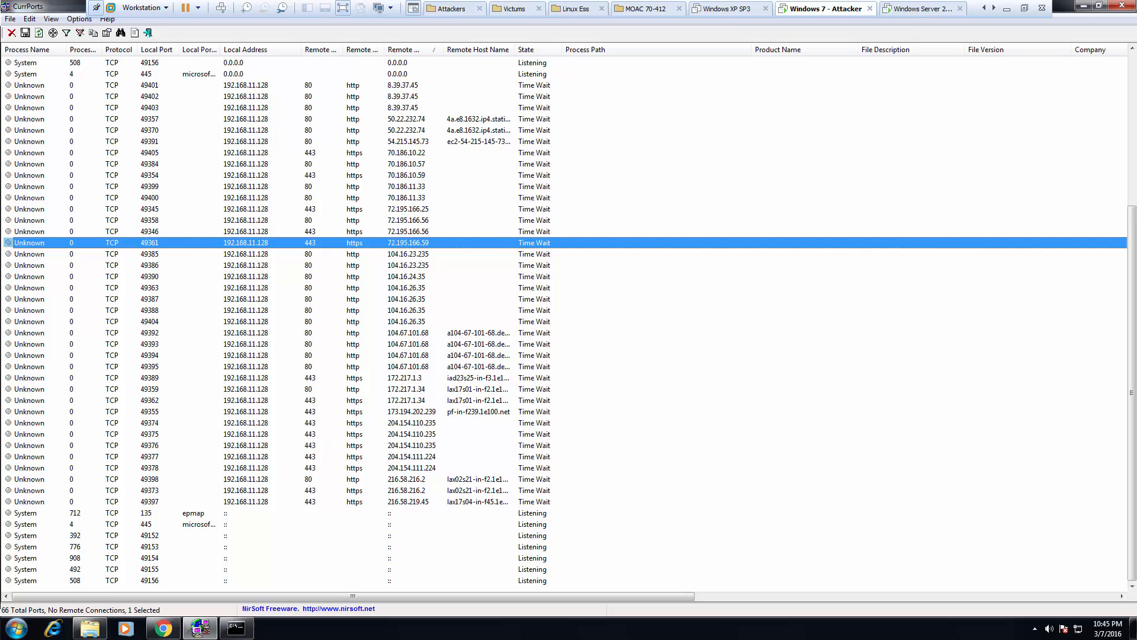
left_click(149, 220)
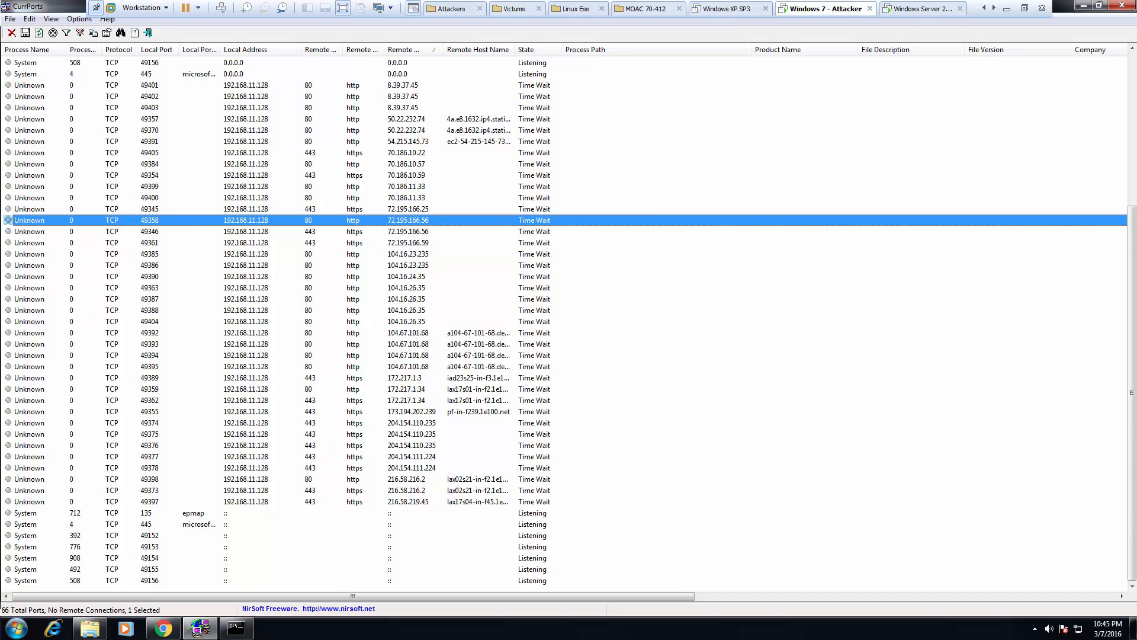
left_click(149, 231)
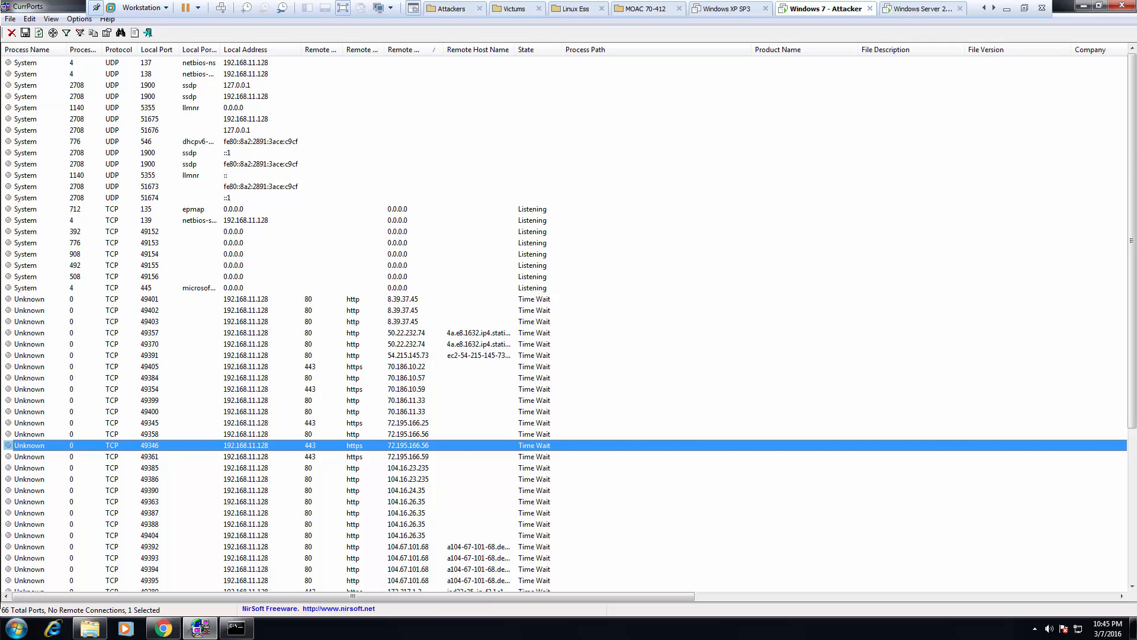
left_click(50, 18)
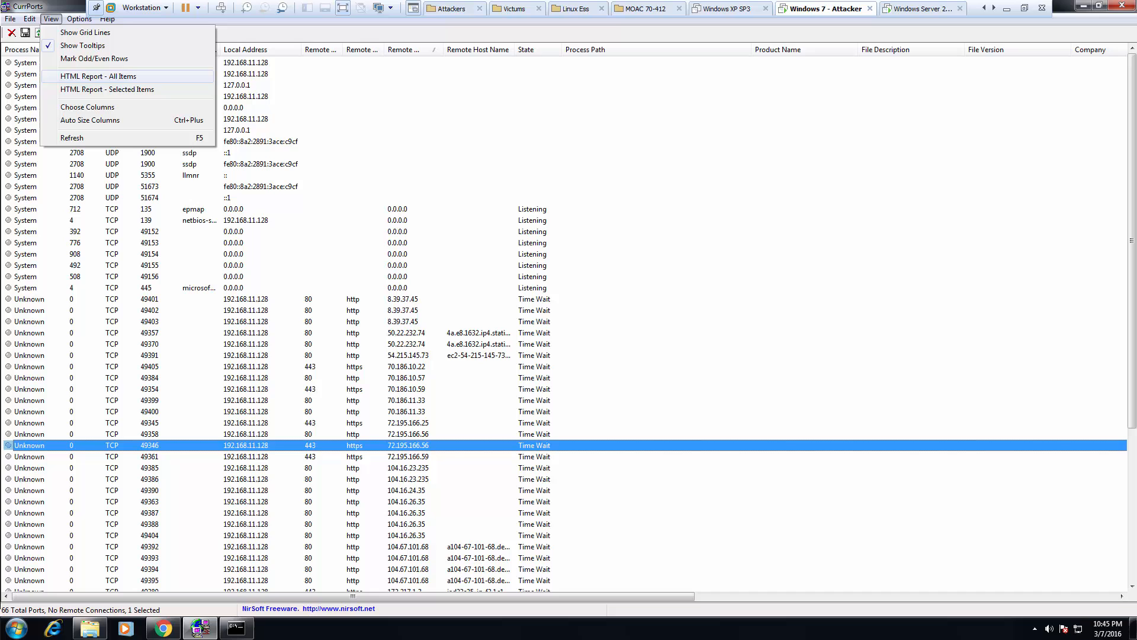
- Generate the HTML Report - All Items and review the full port list in Chrome
left_click(99, 76)
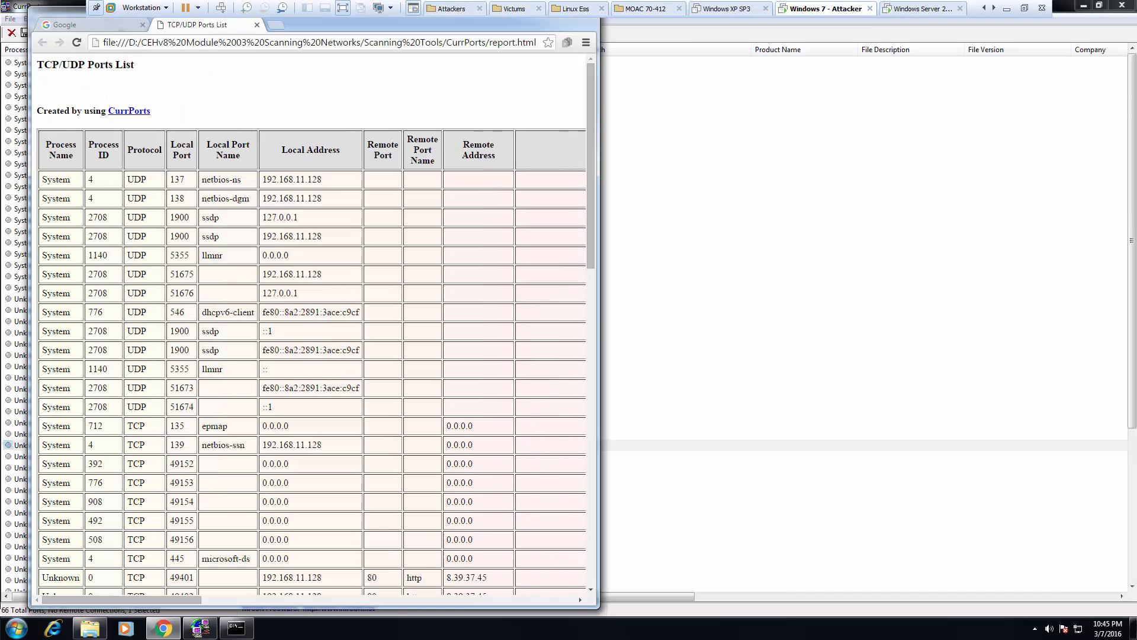
scroll("down", 3)
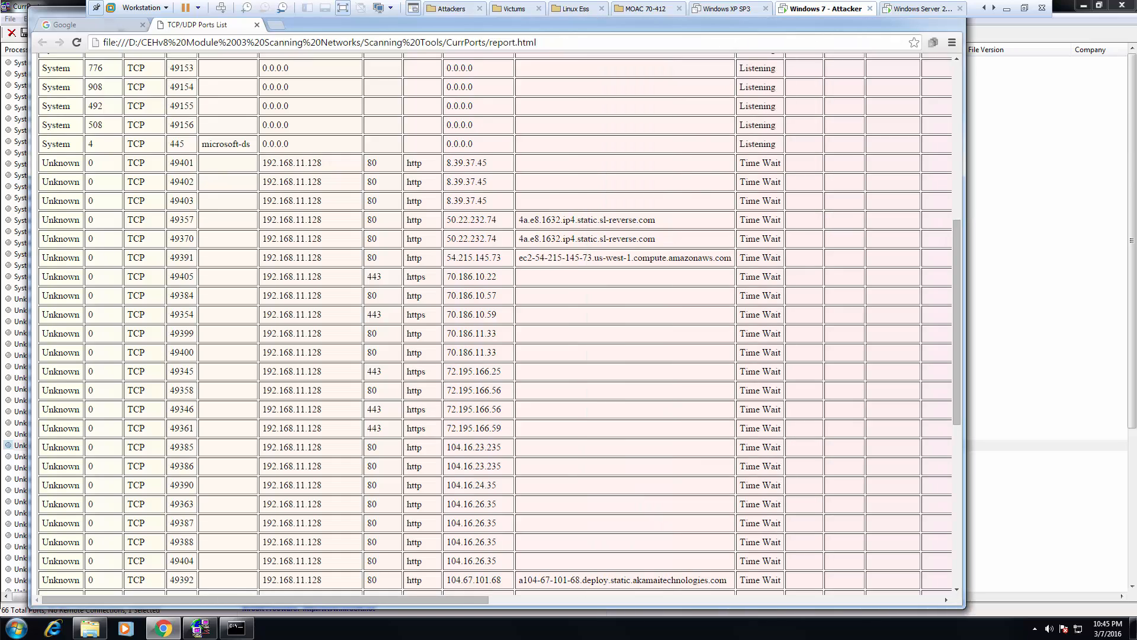
scroll("down", 3)
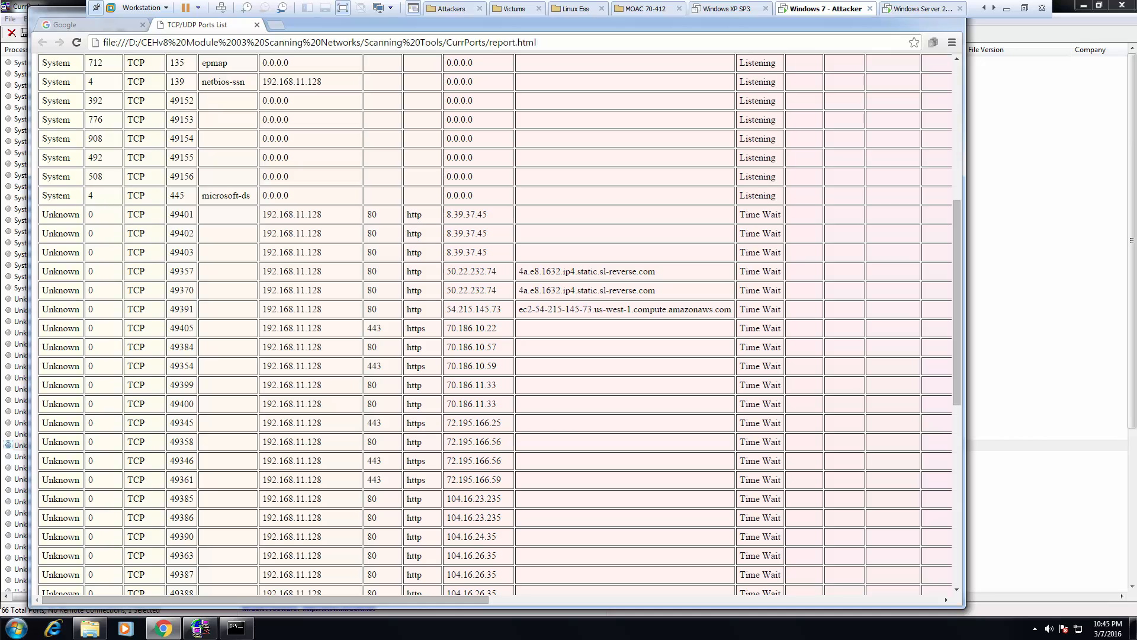
scroll("down", 3)
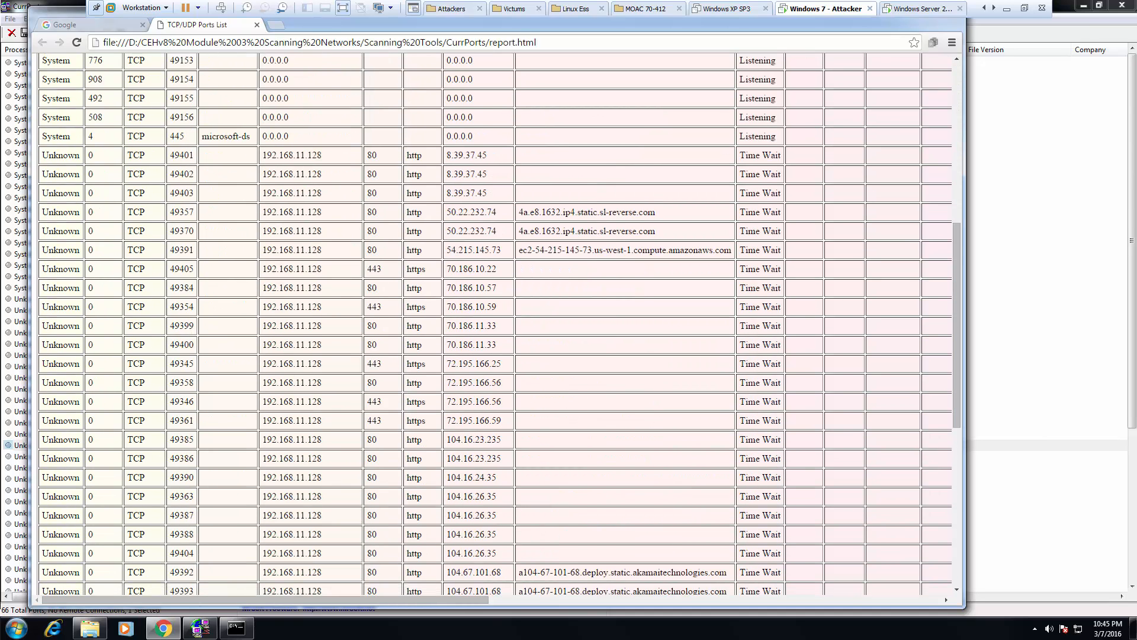
scroll("down", 3)
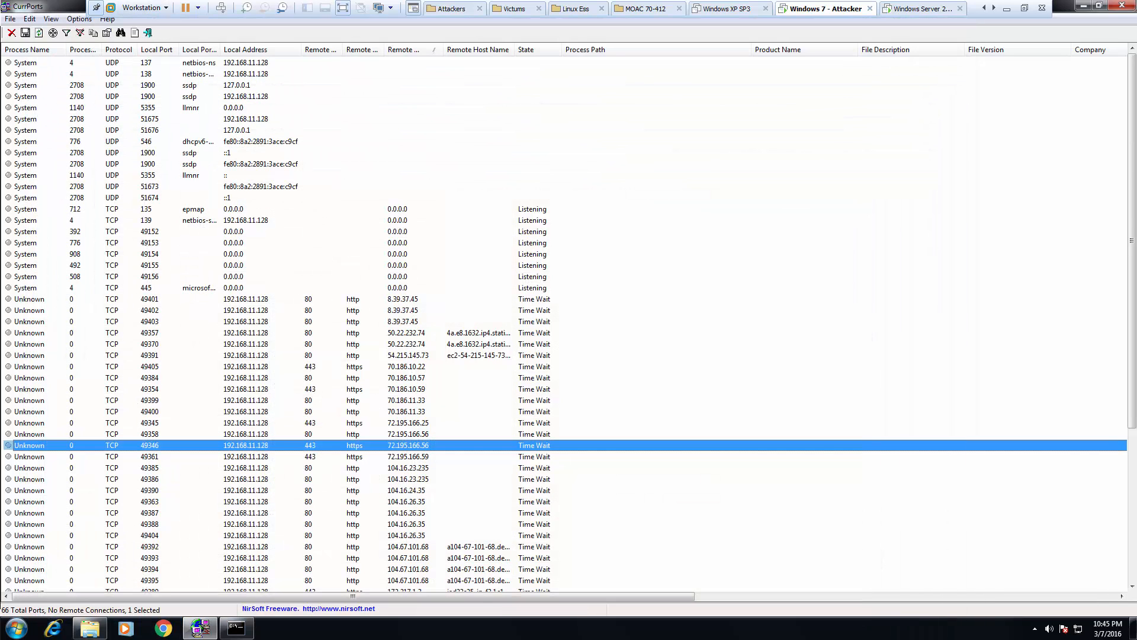
- Generate the HTML Report - Selected Items showing only the HTTPS connection to 72.195.166.56
left_click(51, 17)
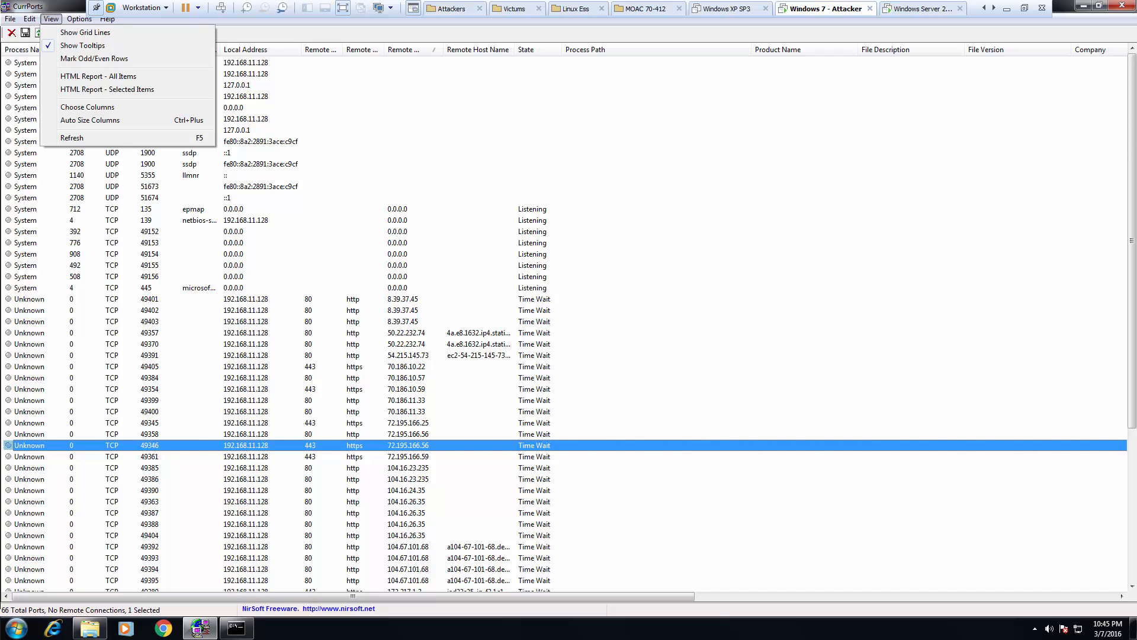
left_click(107, 89)
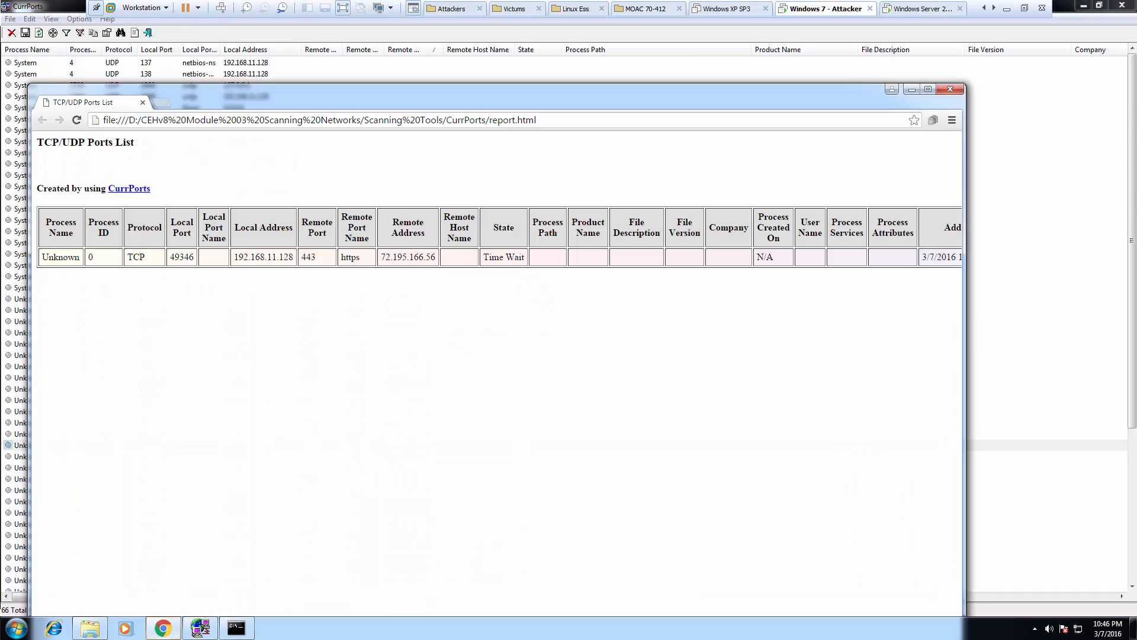